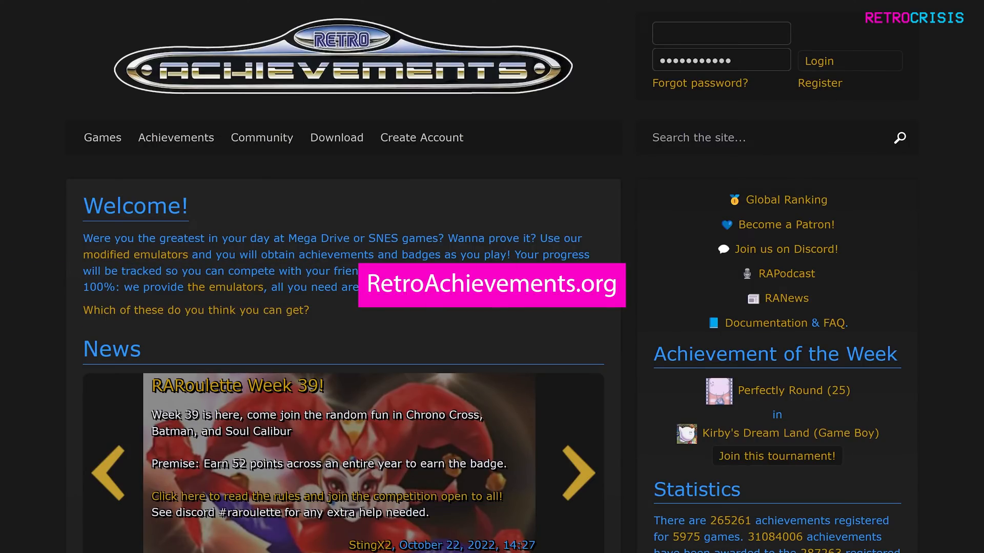
- Browse the RetroAchievements.org Download page listing emulators with their supported systems and Windows builds
{"action": "left_click", "coordinate": [575, 472]}
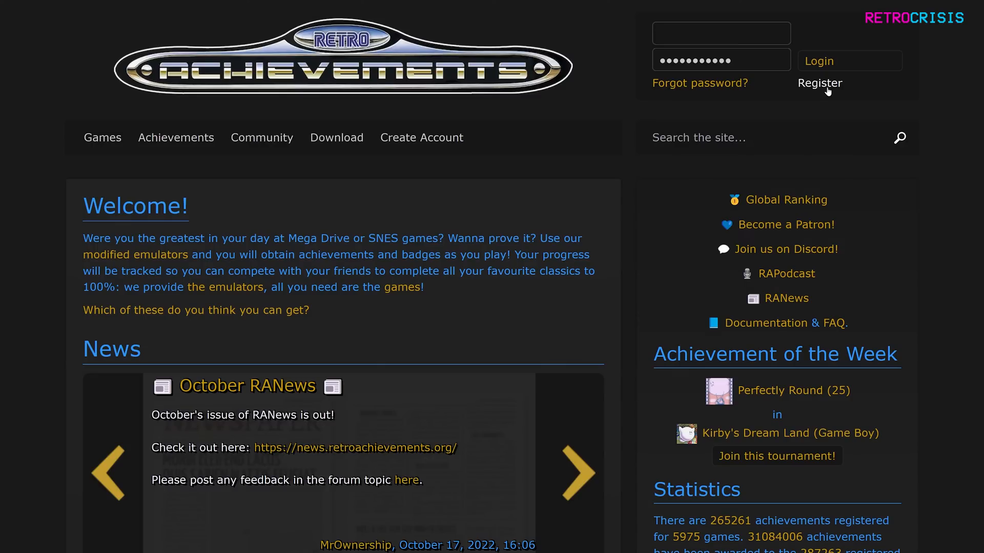
{"action": "left_click", "coordinate": [573, 473]}
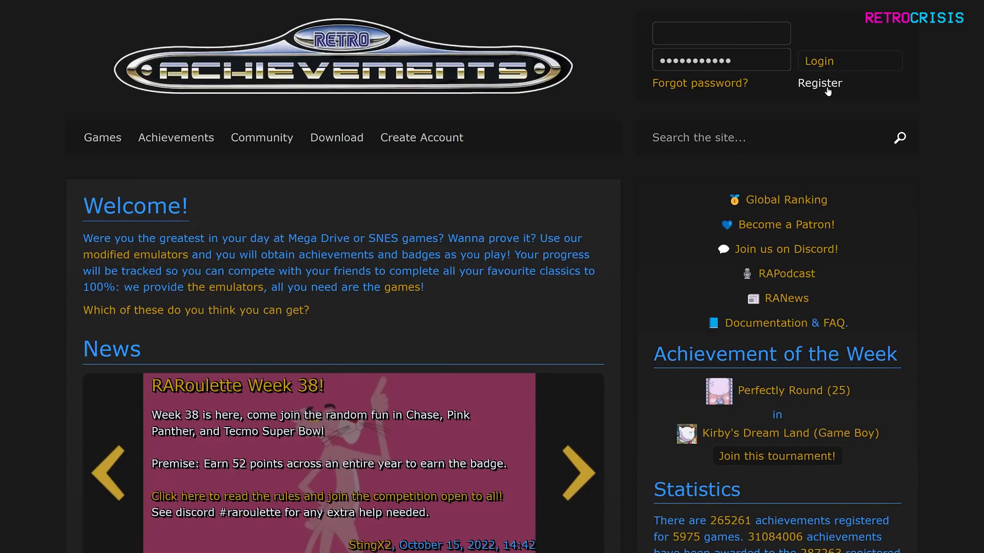
{"action": "mouse_move", "coordinate": [337, 137]}
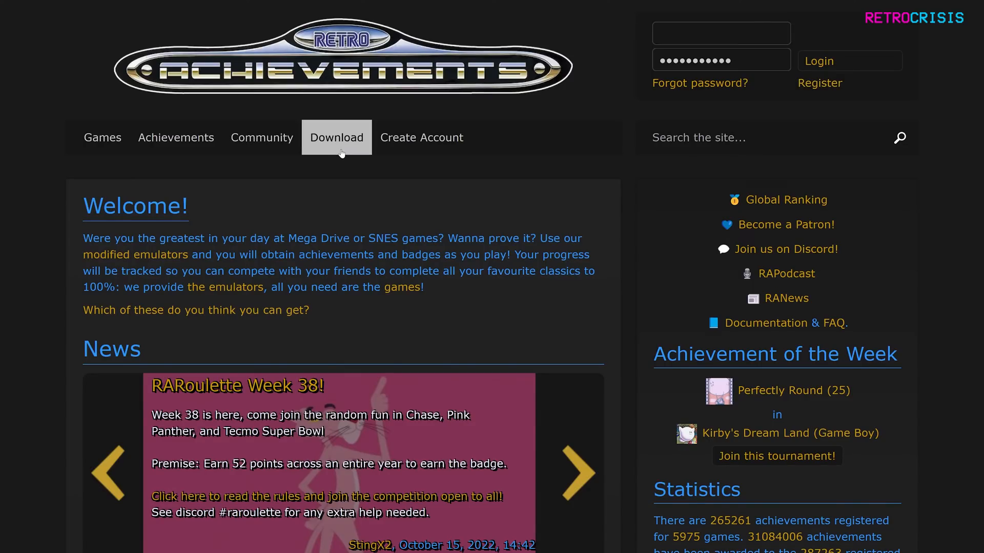
{"action": "left_click", "coordinate": [336, 138]}
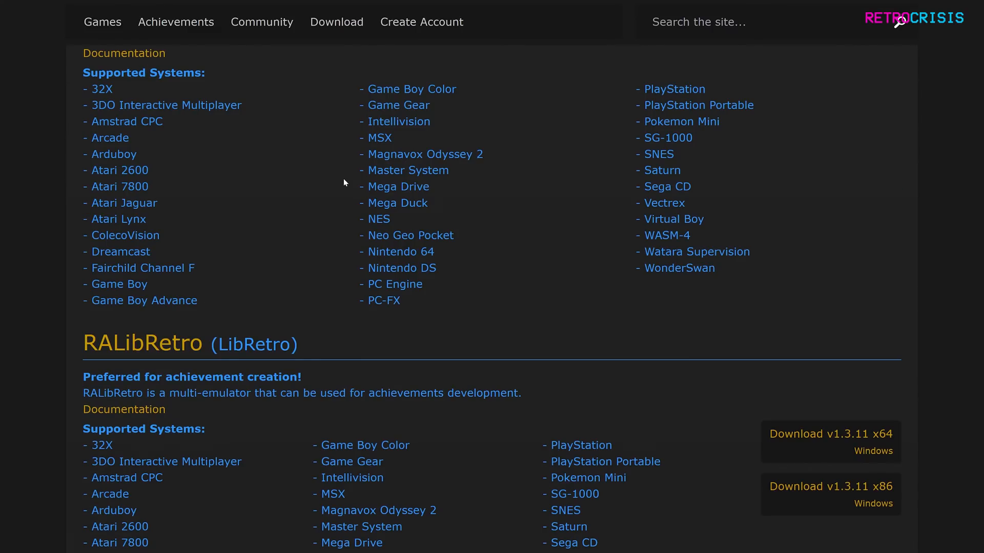
{"action": "scroll", "scroll_direction": "down", "scroll_amount": 3}
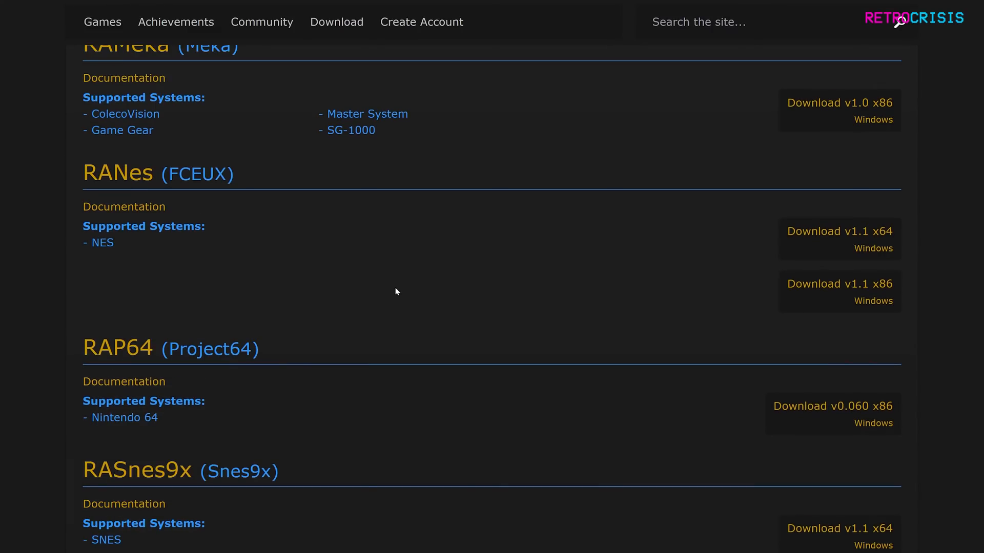
{"action": "scroll", "scroll_direction": "up", "scroll_amount": 3}
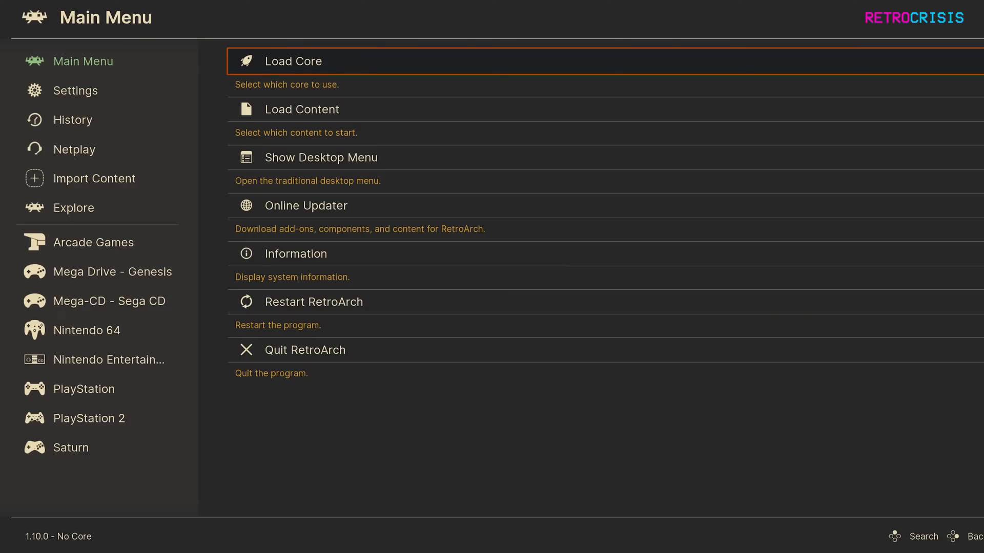
- Reach the Achievements settings from the Main Menu, showing achievements on and the password stored
{"action": "left_click", "coordinate": [75, 90]}
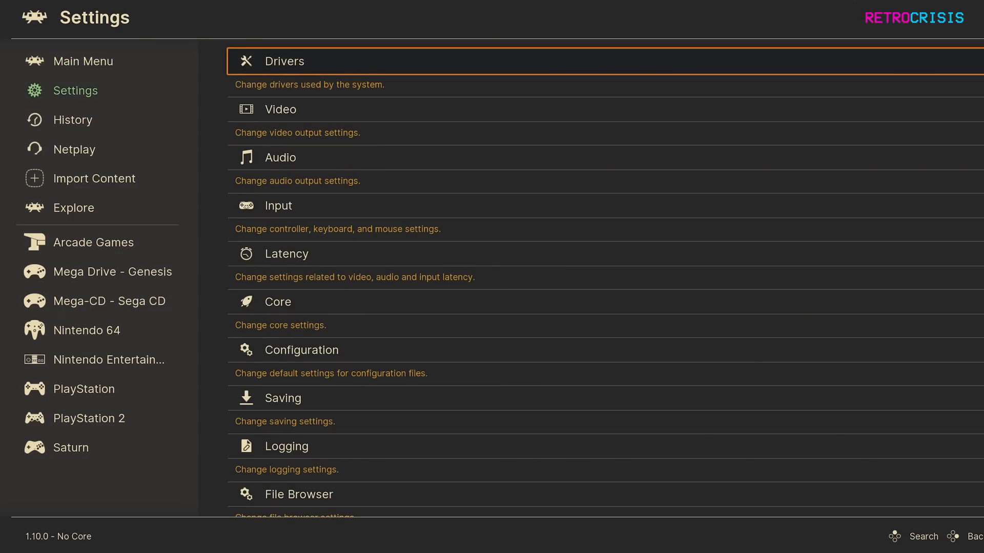
{"action": "scroll", "scroll_direction": "down", "scroll_amount": 3}
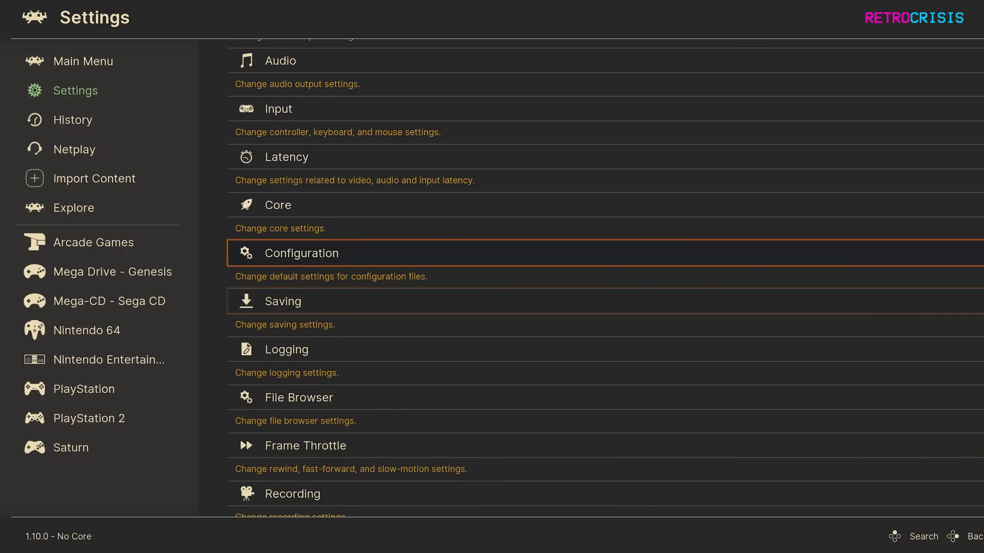
{"action": "scroll", "scroll_direction": "down", "scroll_amount": 3}
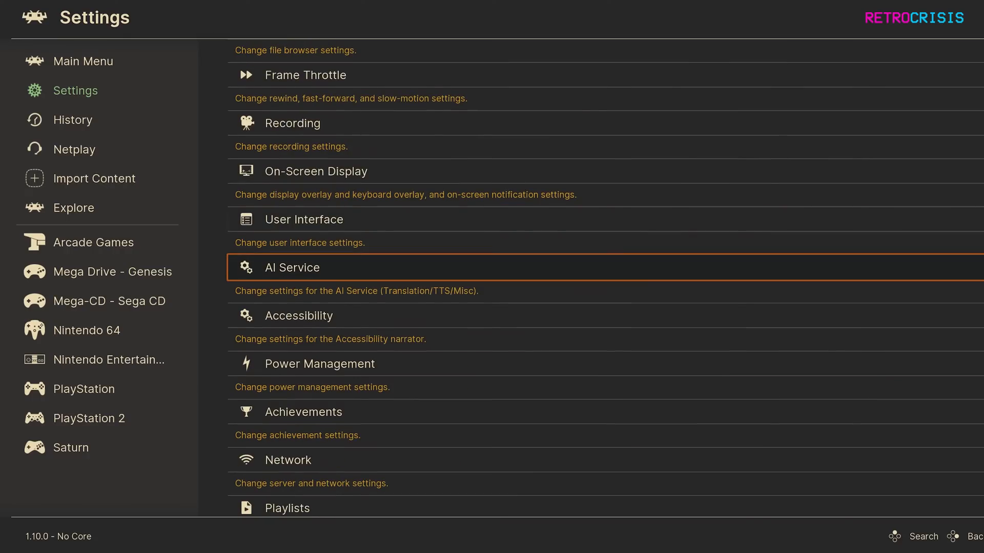
{"action": "left_click", "coordinate": [303, 412]}
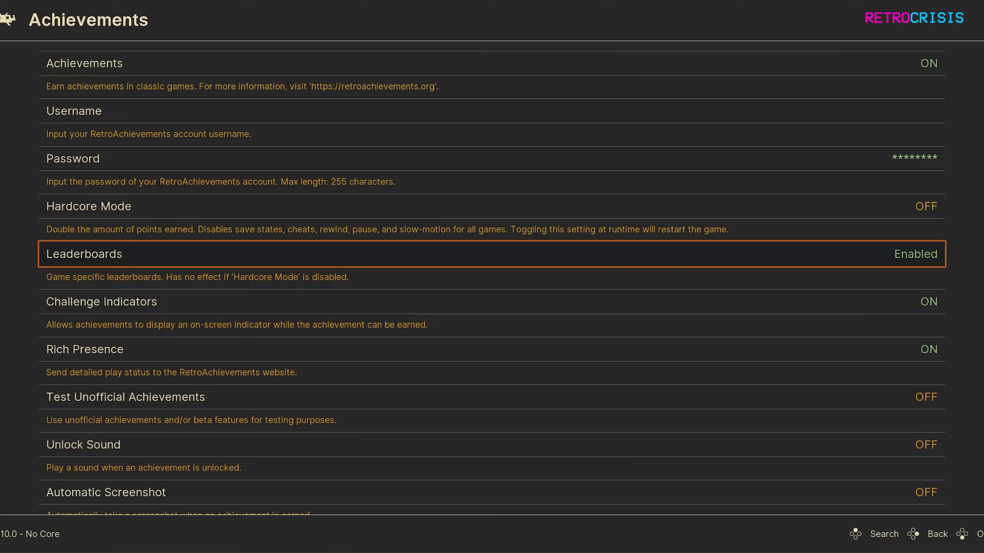
{"action": "scroll", "scroll_direction": "down", "scroll_amount": 3}
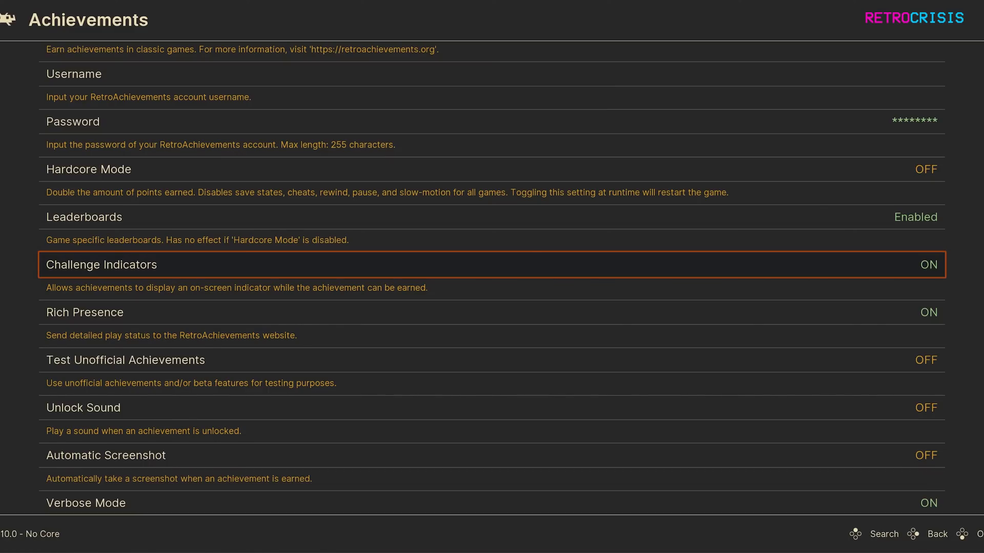
{"action": "scroll", "scroll_direction": "down", "scroll_amount": 3}
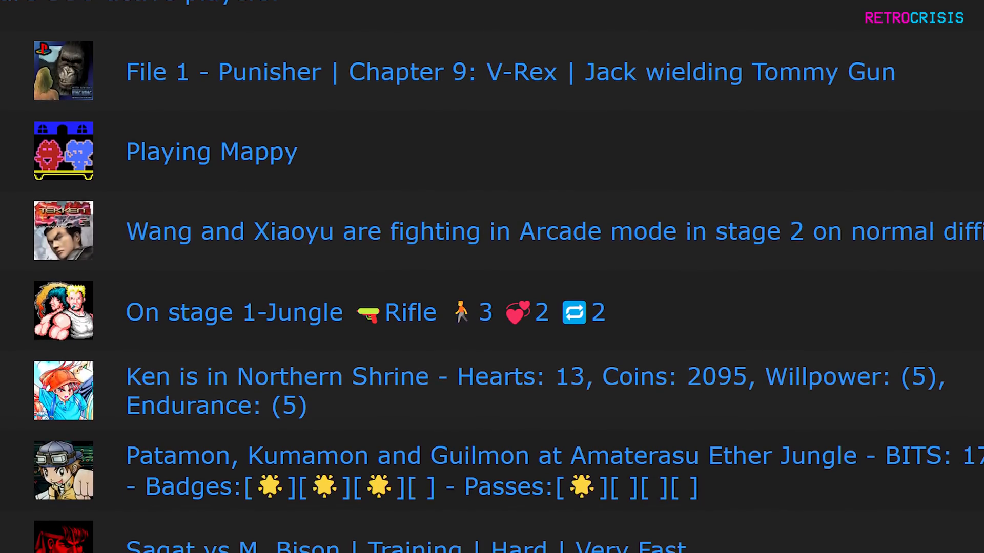
{"action": "scroll", "scroll_direction": "up", "scroll_amount": 3}
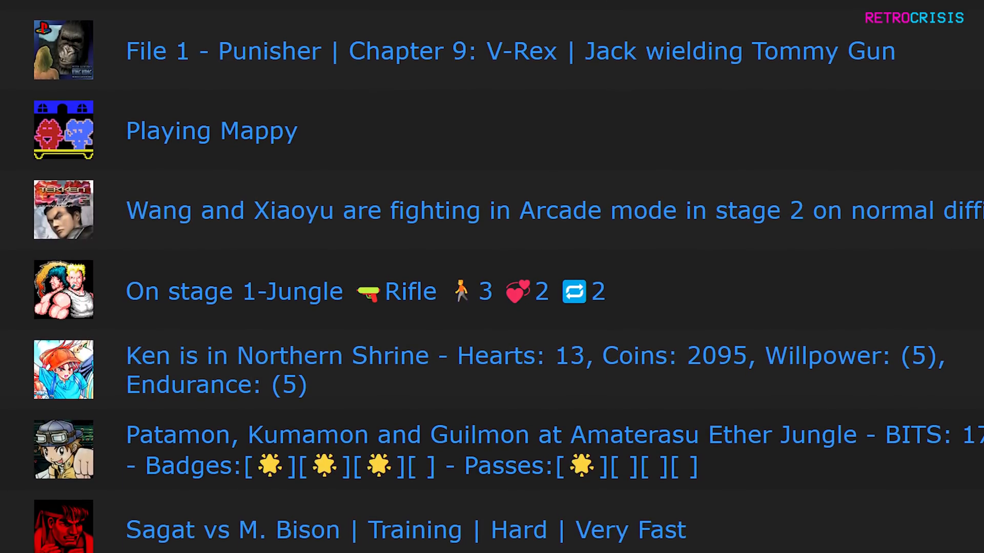
{"action": "scroll", "scroll_direction": "up", "scroll_amount": 3}
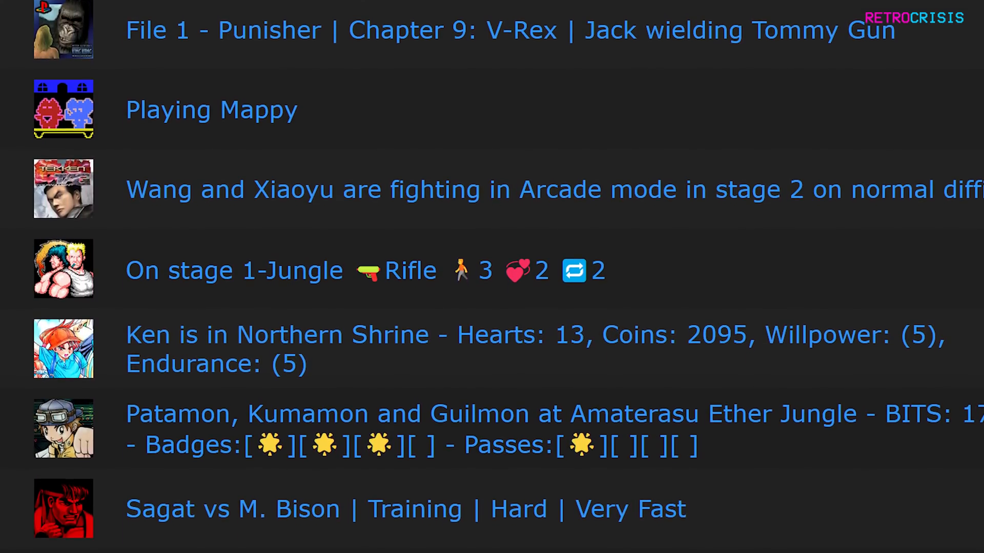
{"action": "scroll", "scroll_direction": "up", "scroll_amount": 3}
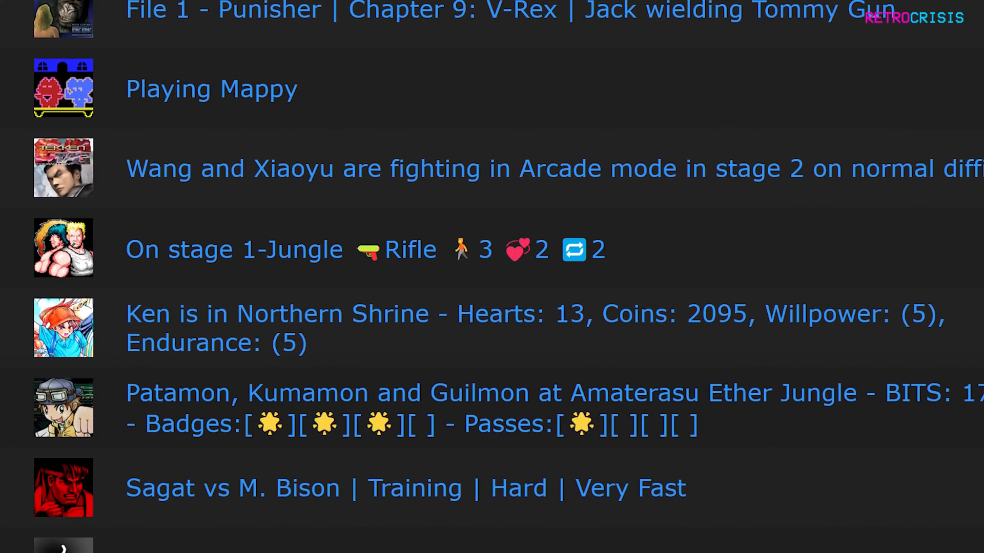
{"action": "scroll", "scroll_direction": "down", "scroll_amount": 3}
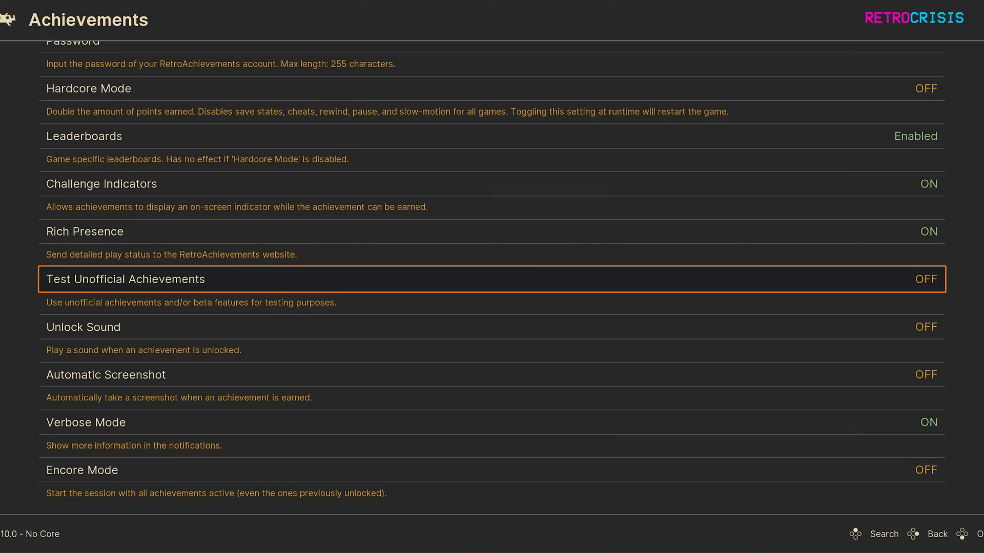
{"action": "key", "text": "Down"}
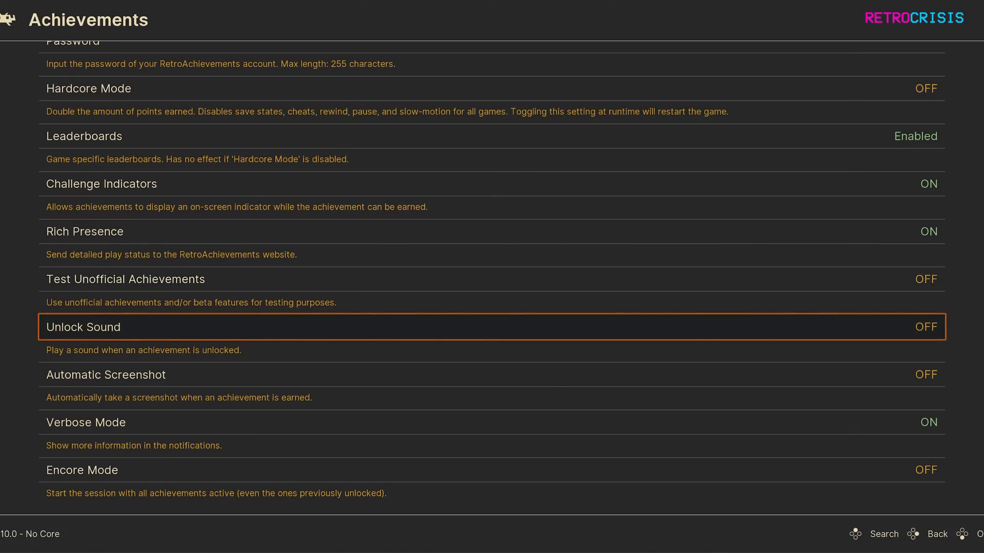
{"action": "key", "text": "Down"}
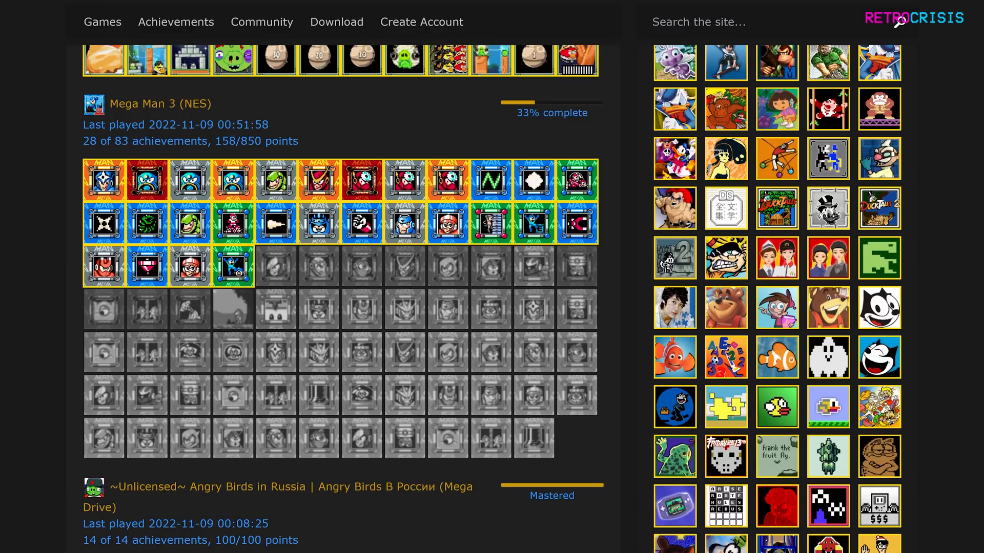
{"action": "scroll", "scroll_direction": "down", "scroll_amount": 3}
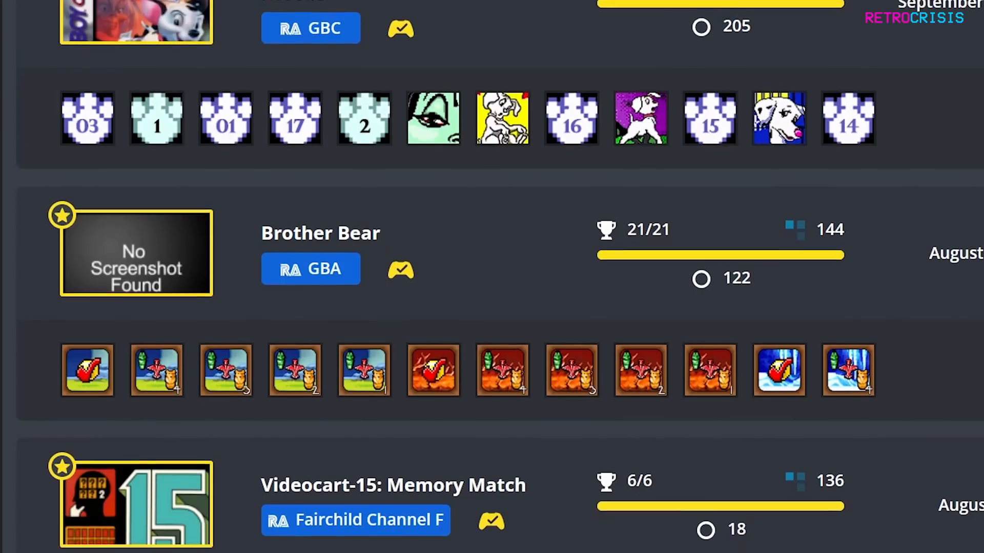
{"action": "scroll", "scroll_direction": "down", "scroll_amount": 3}
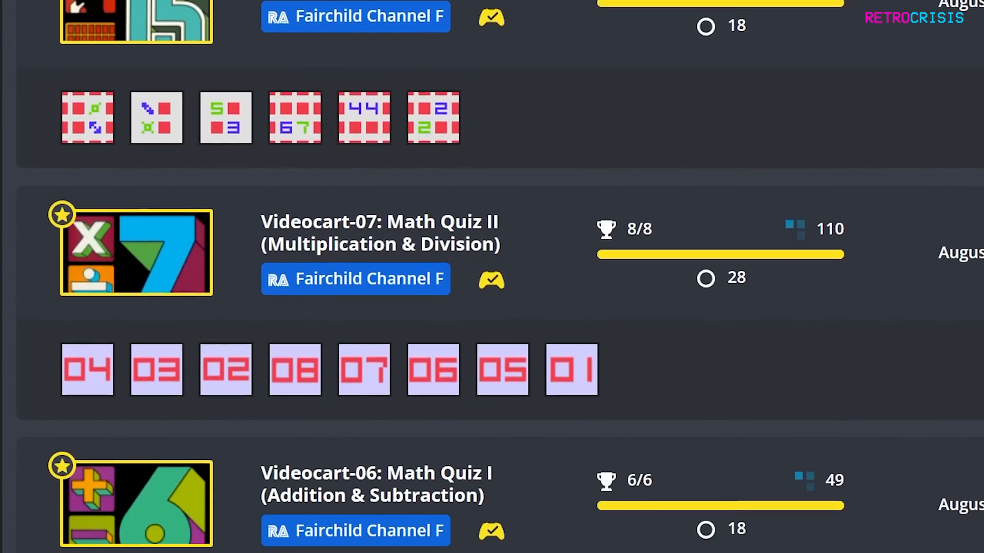